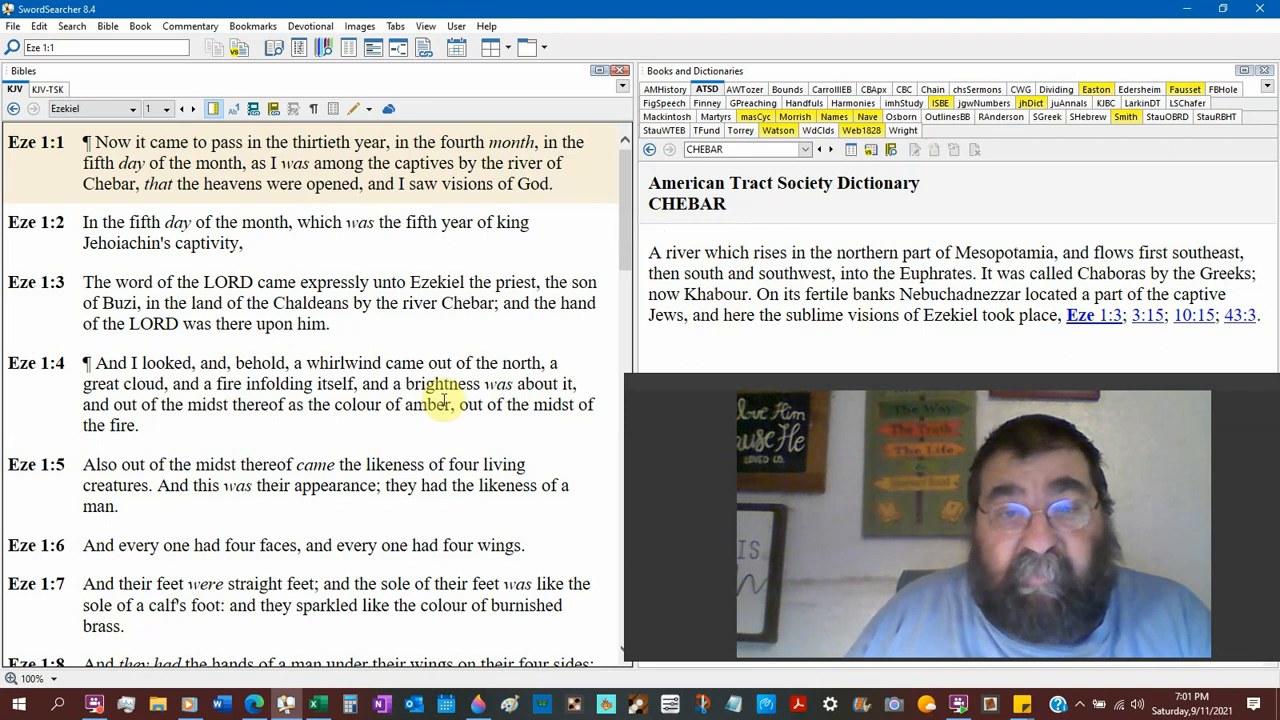
# Step: Bring the Star of David prayer note for Israel and Jerusalem to the front
pyautogui.click(1025, 705)
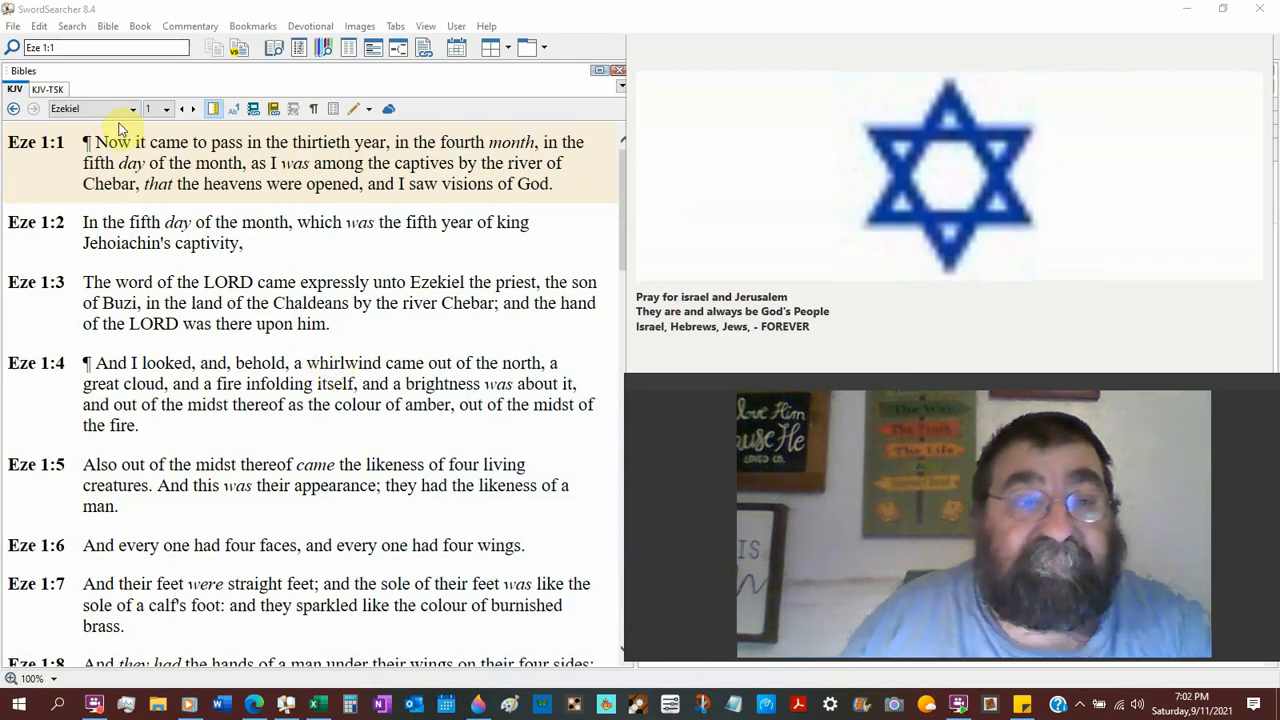
# Step: Choose Jeremiah as the book and open the chapter list to show chapter 1
pyautogui.click(131, 108)
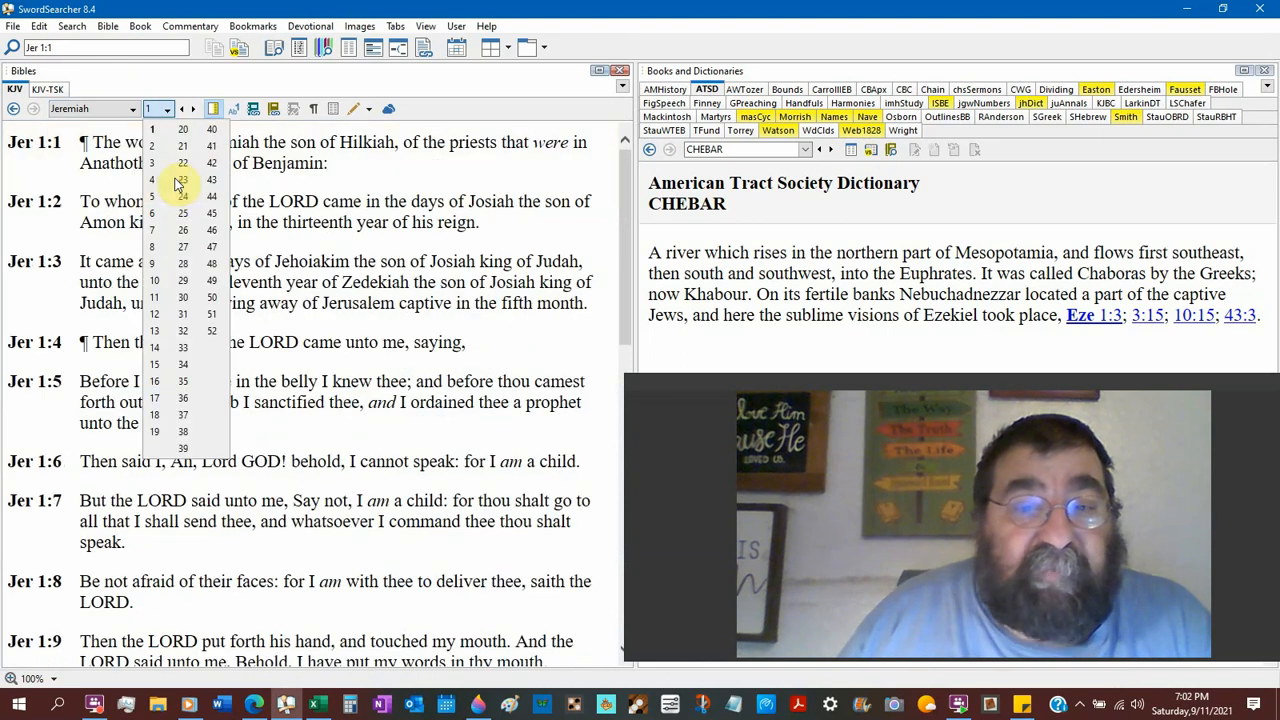
pyautogui.click(183, 180)
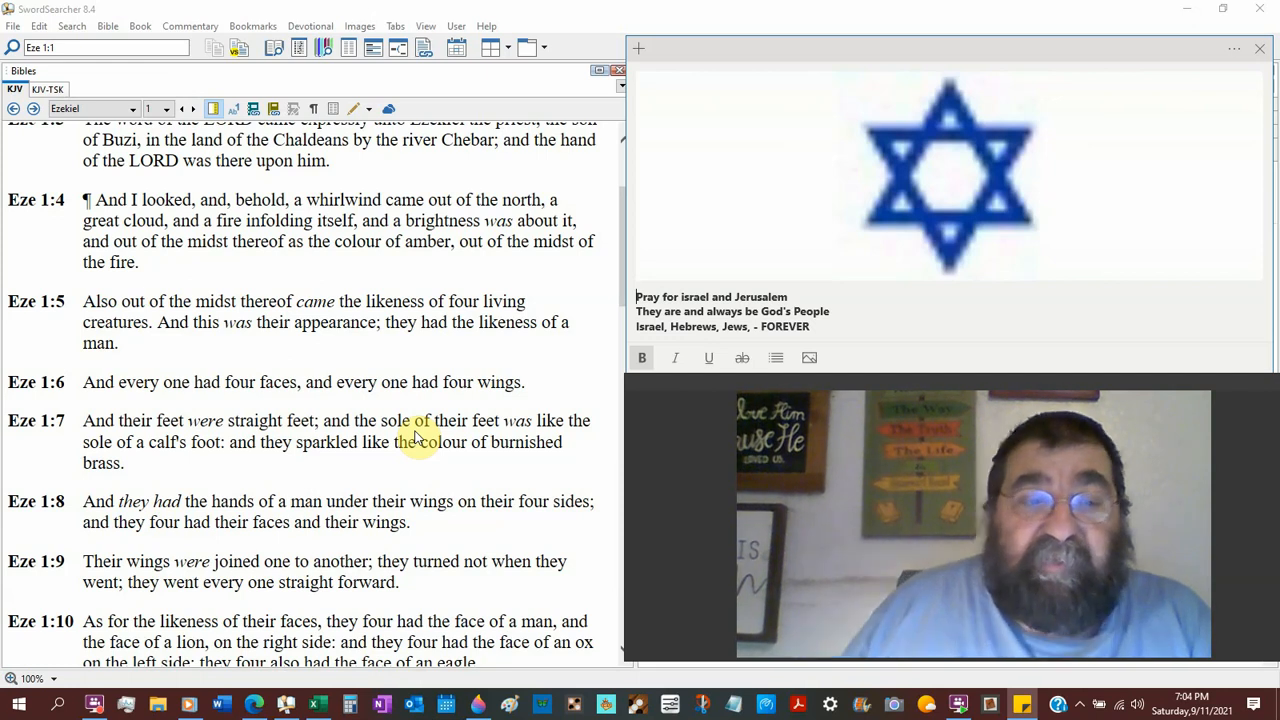
# Step: Scroll the KJV pane down to Ezekiel 1:5–12
pyautogui.scroll(-3)
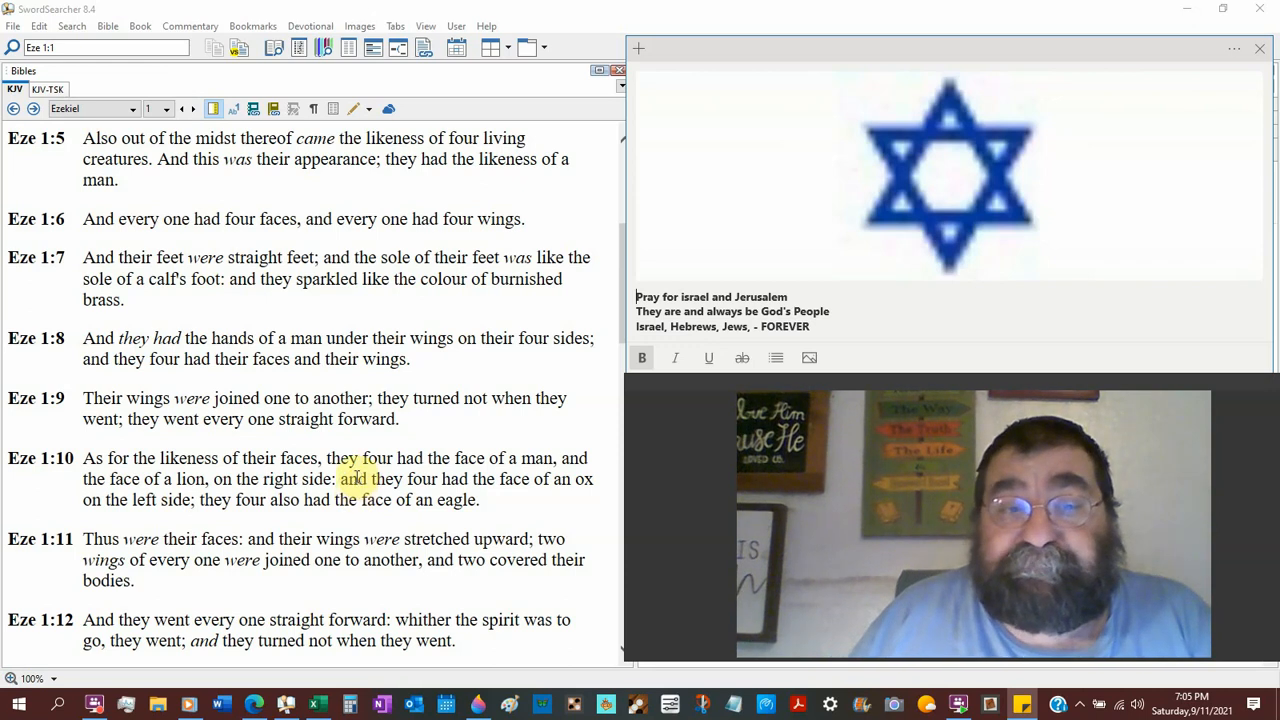
# Step: Read Ezekiel 1:8–14, then switch the Bible pane to Revelation
pyautogui.scroll(-3)
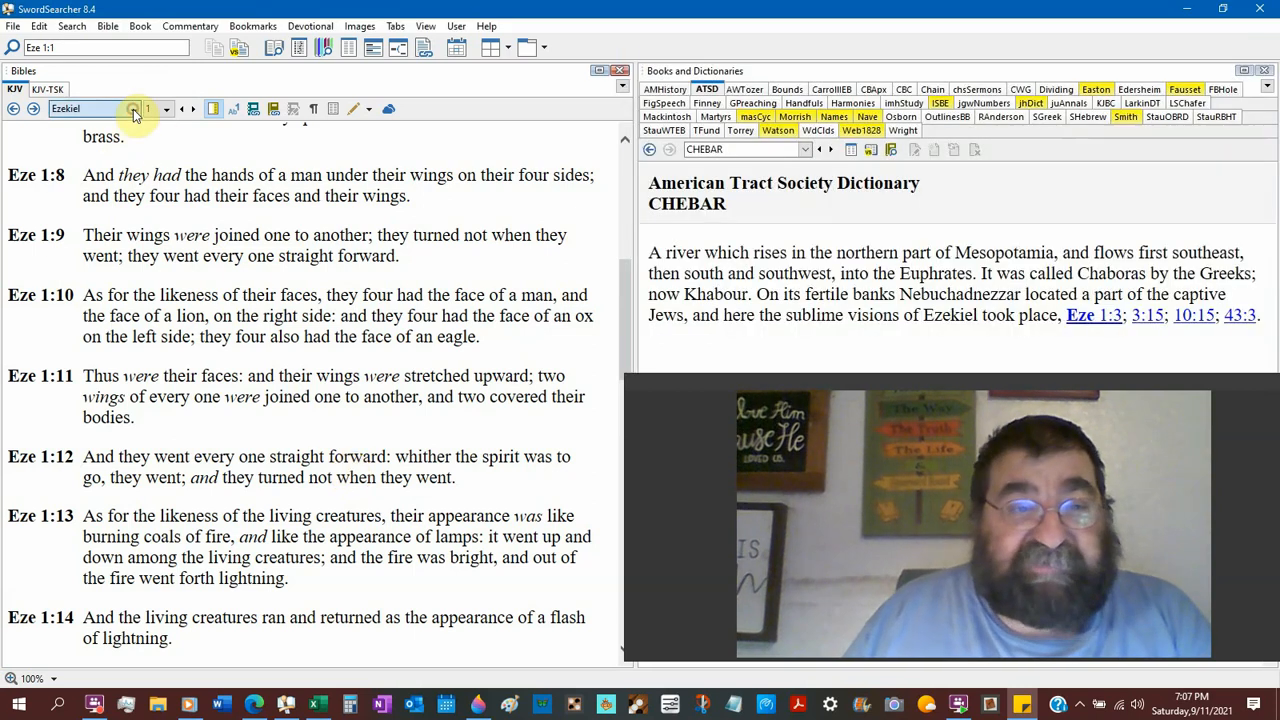
pyautogui.click(135, 108)
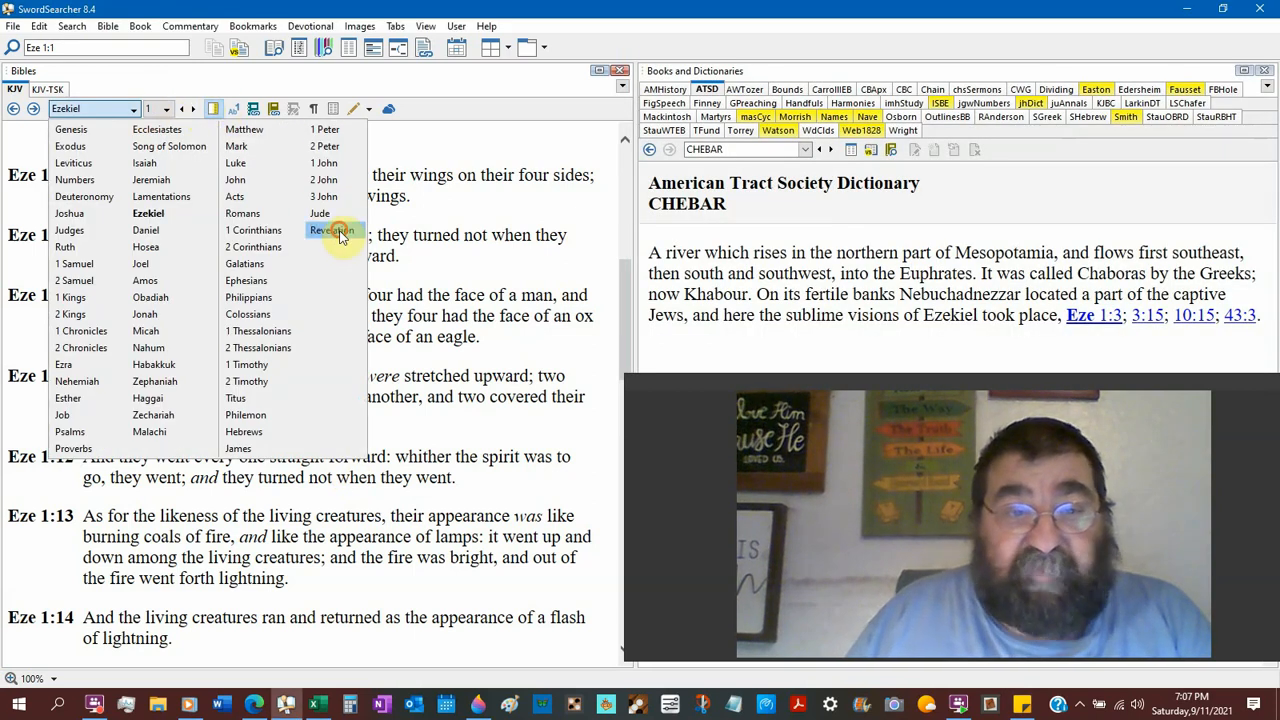
pyautogui.click(330, 230)
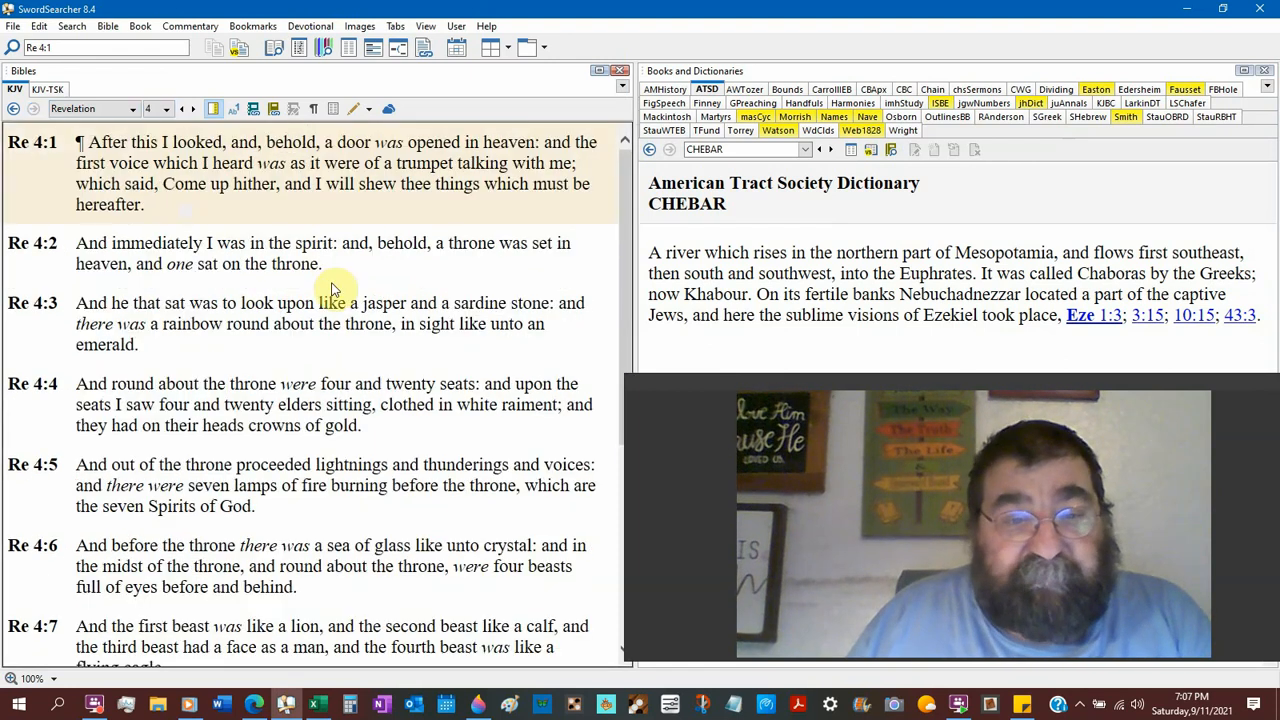
# Step: Scroll Revelation 4 down to show verses 8 through 11
pyautogui.scroll(-3)
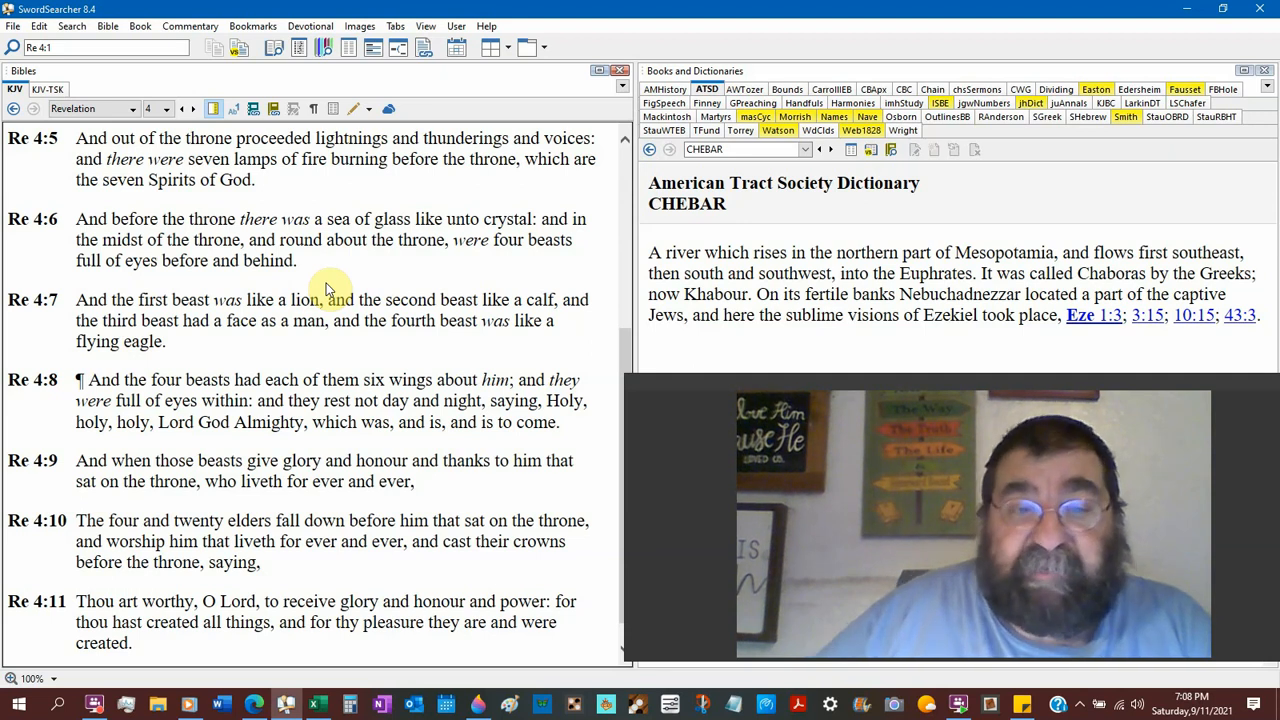
# Step: Scroll the KJV pane while returning to Ezekiel 1 from verse 1
pyautogui.scroll(-3)
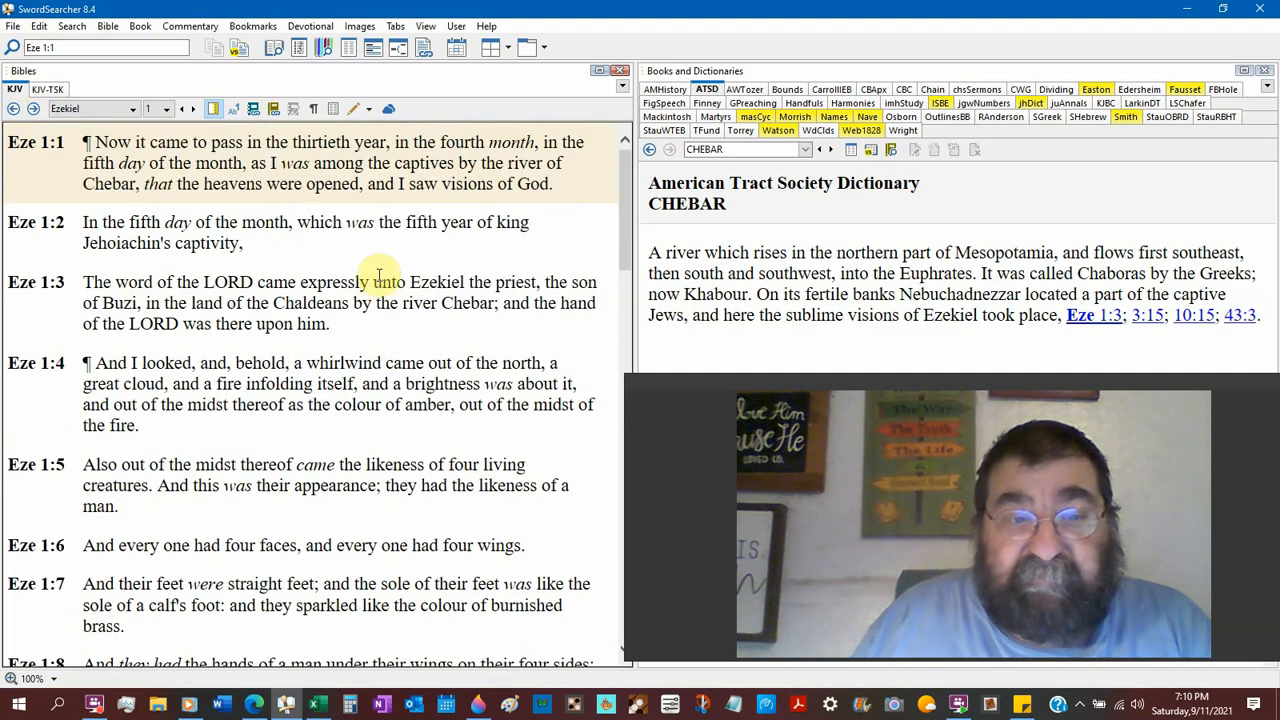
# Step: Scroll the Bibles pane down to Ezekiel 1:5–11
pyautogui.scroll(-3)
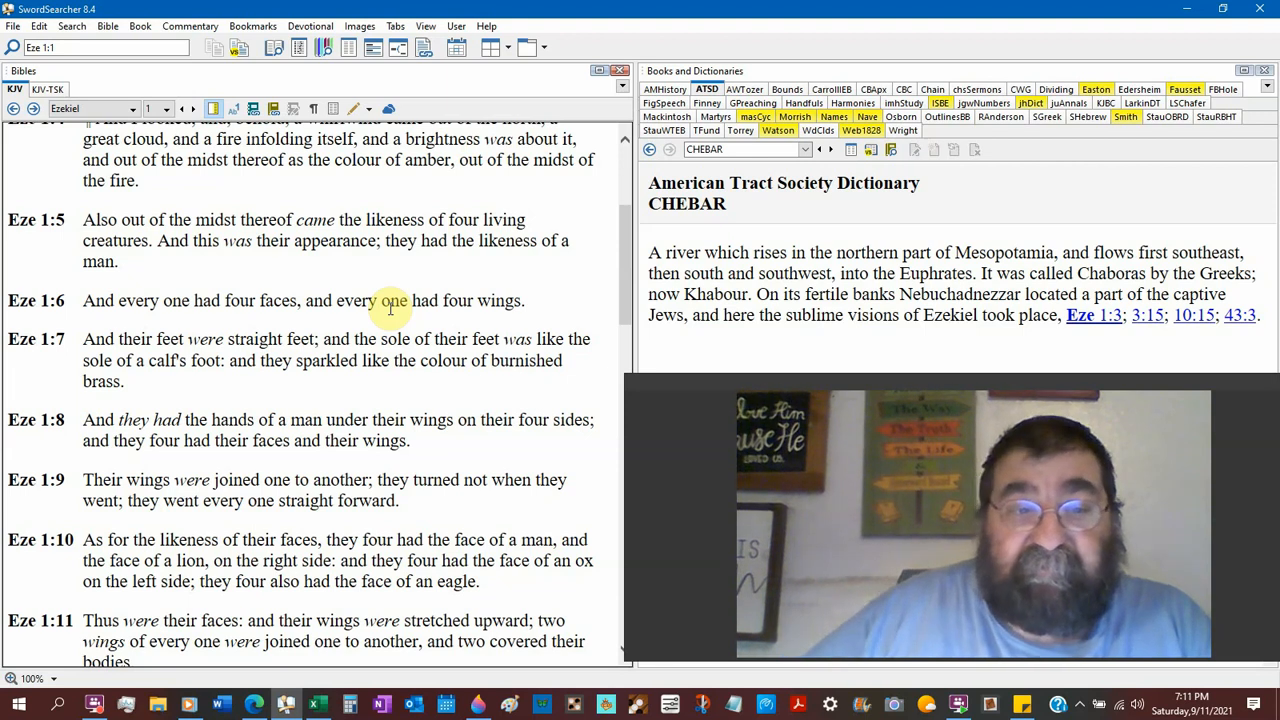
pyautogui.scroll(-3)
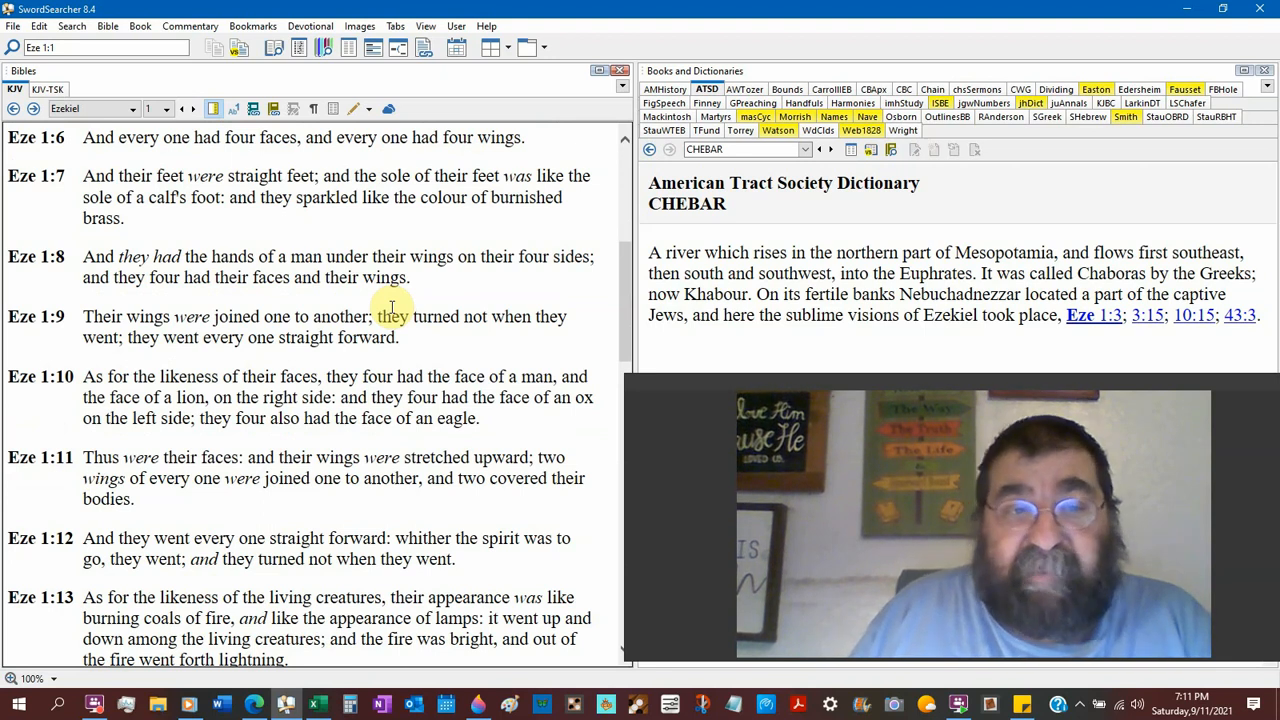
pyautogui.scroll(-3)
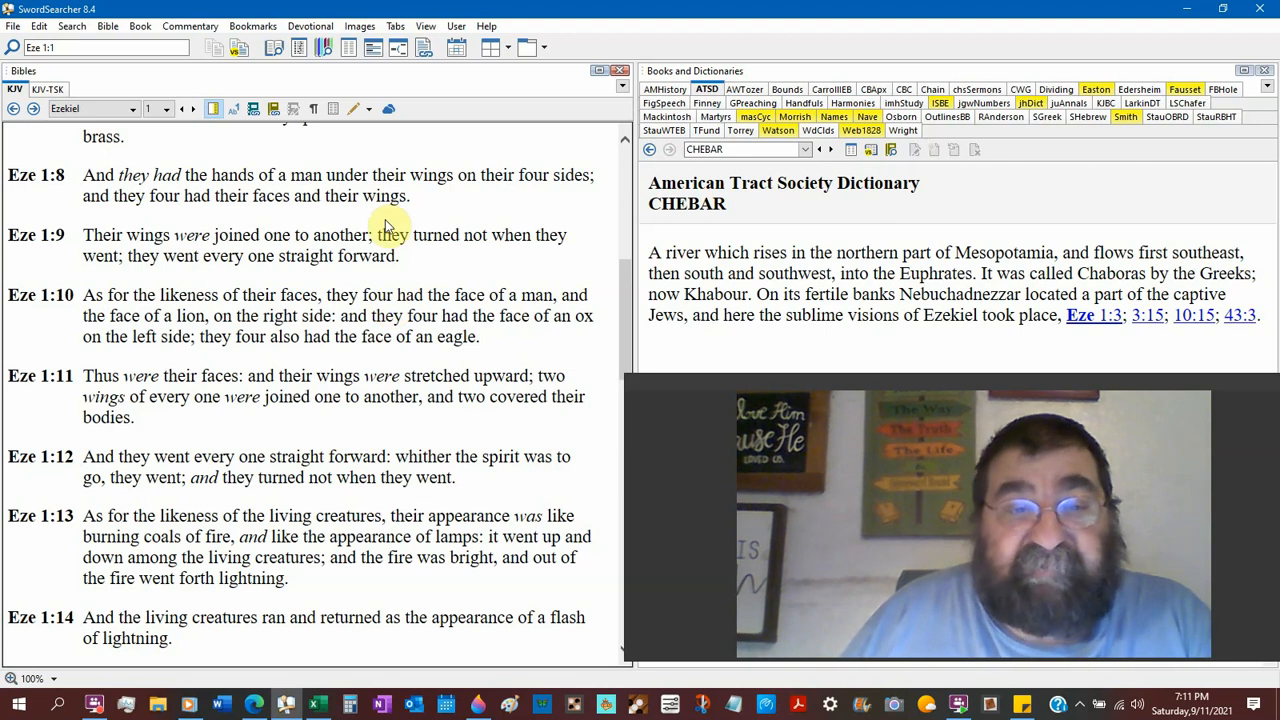
pyautogui.scroll(-3)
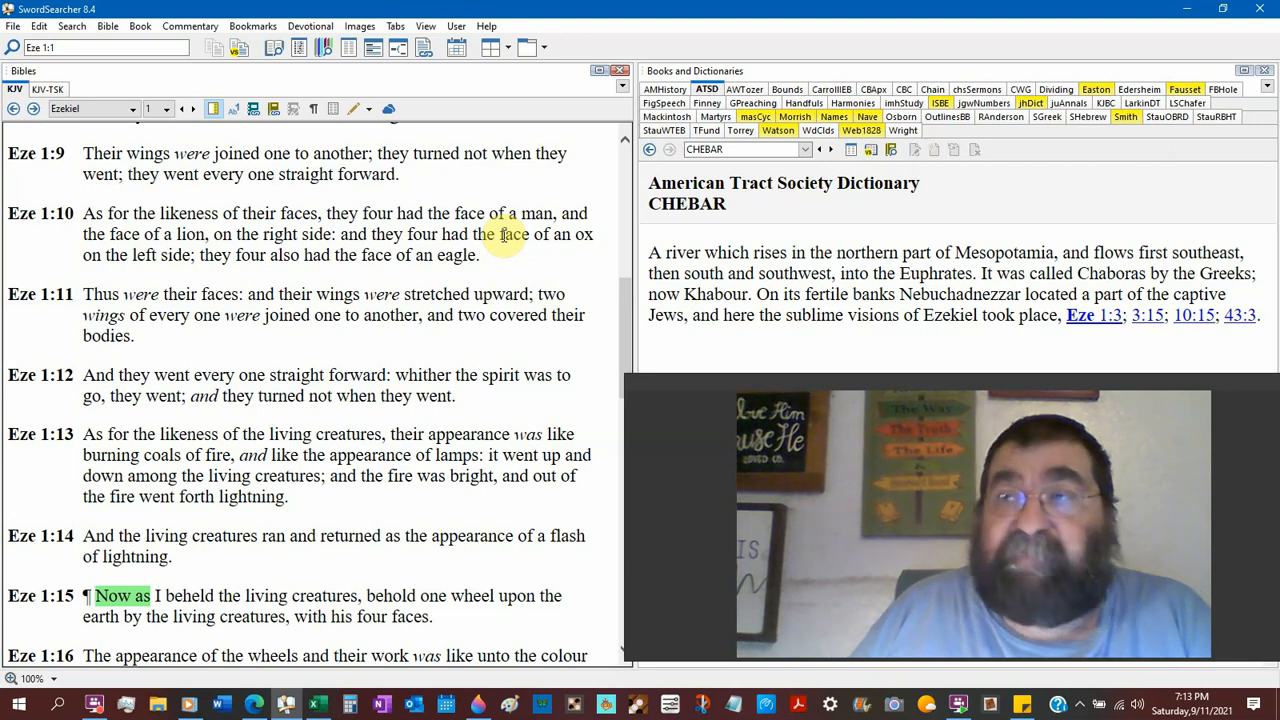
# Step: Scroll Ezekiel 1 down to verses 10–16 about the wheels
pyautogui.scroll(-3)
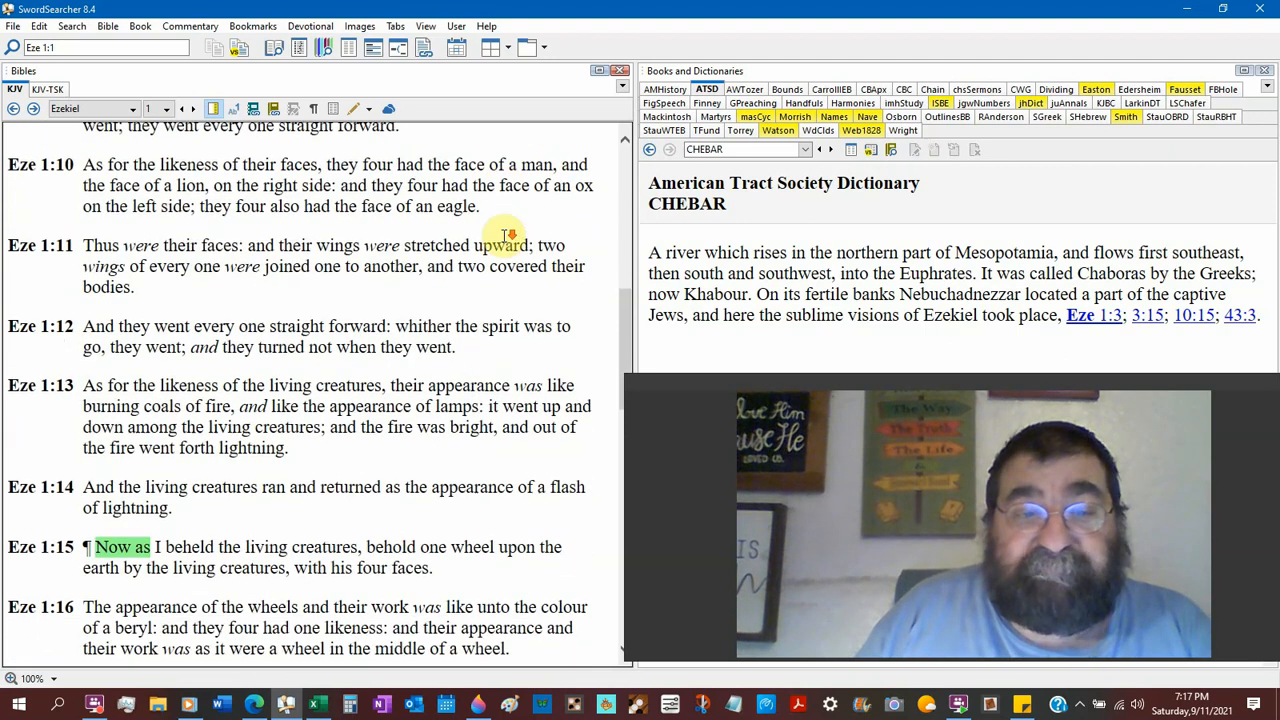
# Step: Scroll Ezekiel 1 further to verses 11–18, showing the wheels' rings
pyautogui.scroll(-3)
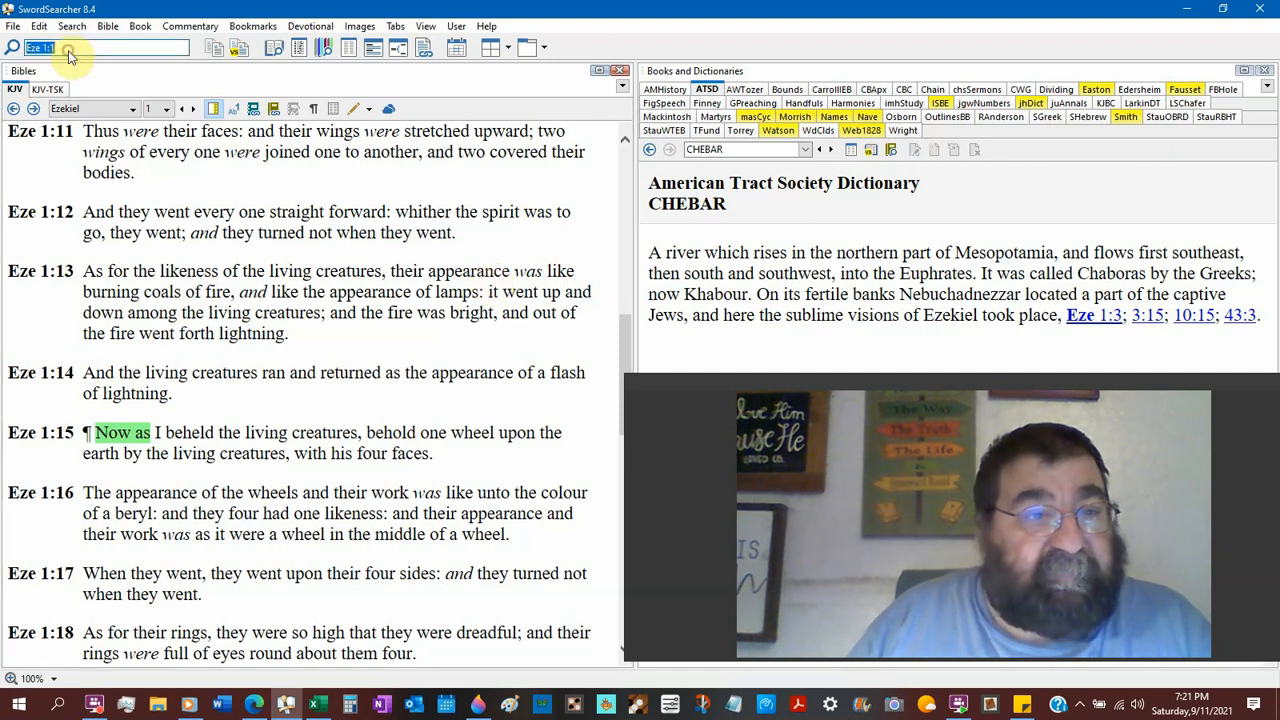
# Step: Search the KJV for 'fire' and scroll through the 549 results
pyautogui.write('fire')
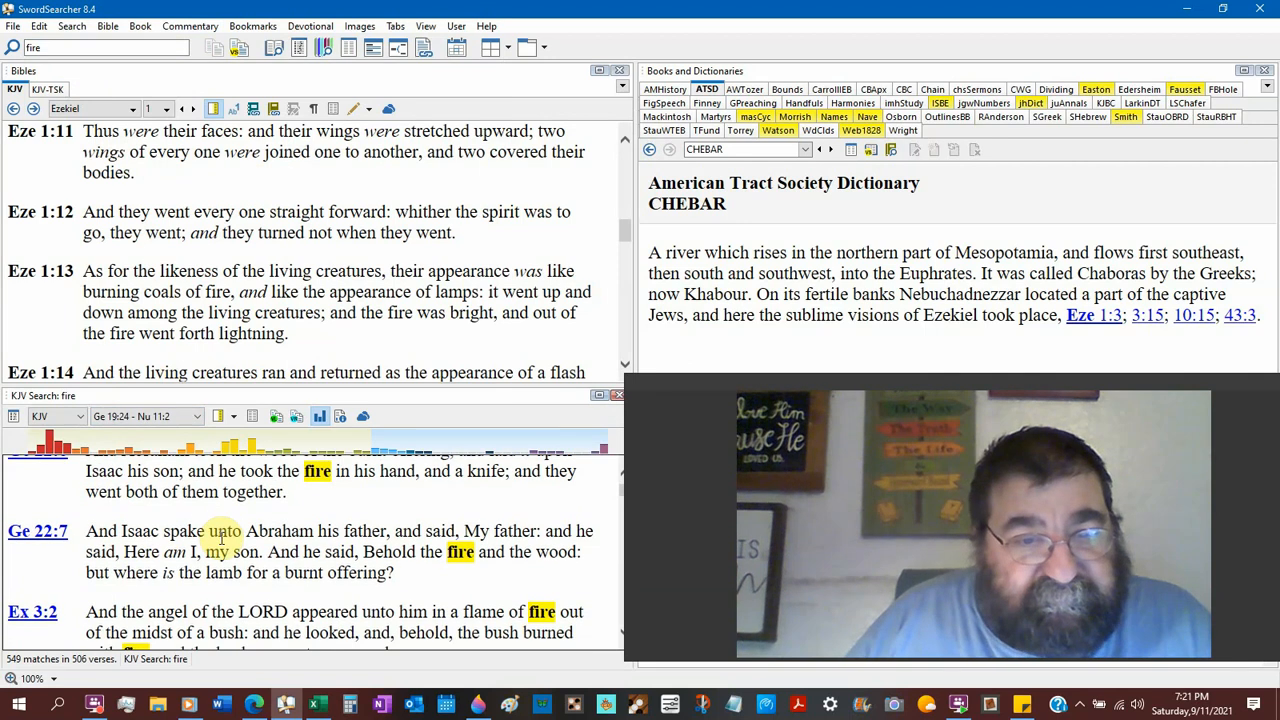
pyautogui.scroll(-3)
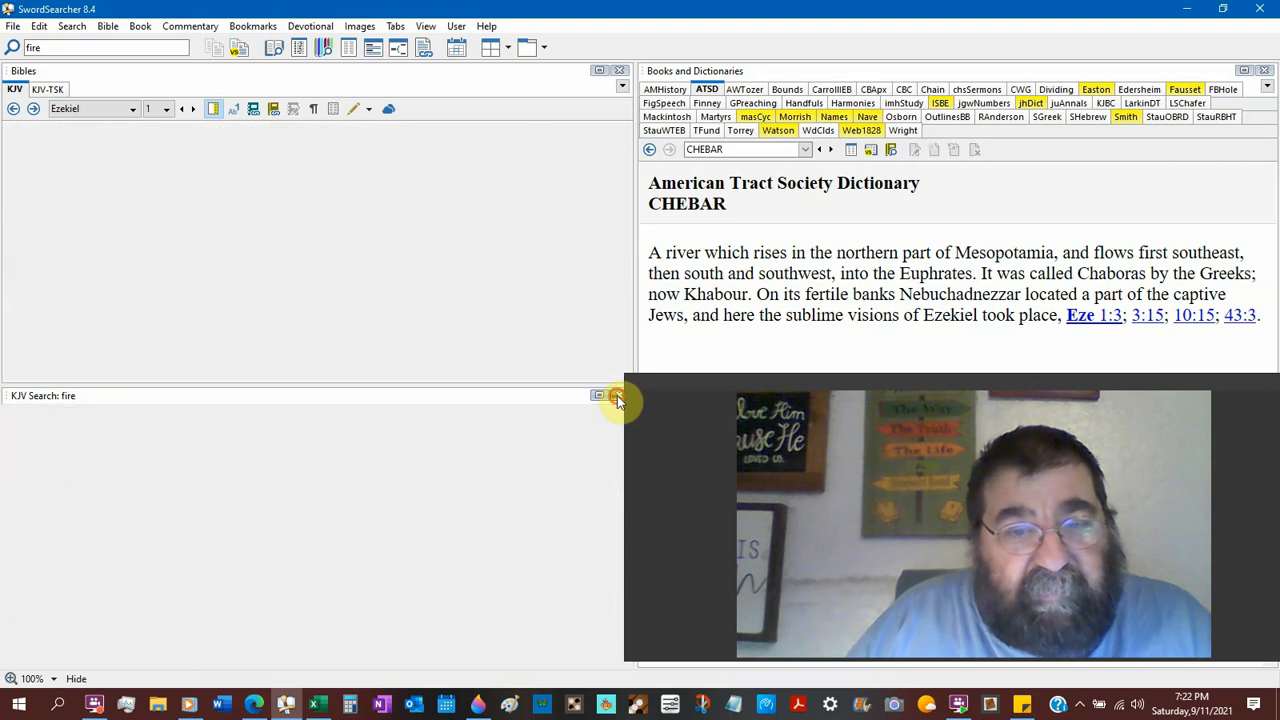
# Step: Close the KJV Search pane holding the 'fire' results to return to Ezekiel 1:5
pyautogui.click(100, 47)
pyautogui.write('Eze 1:1')
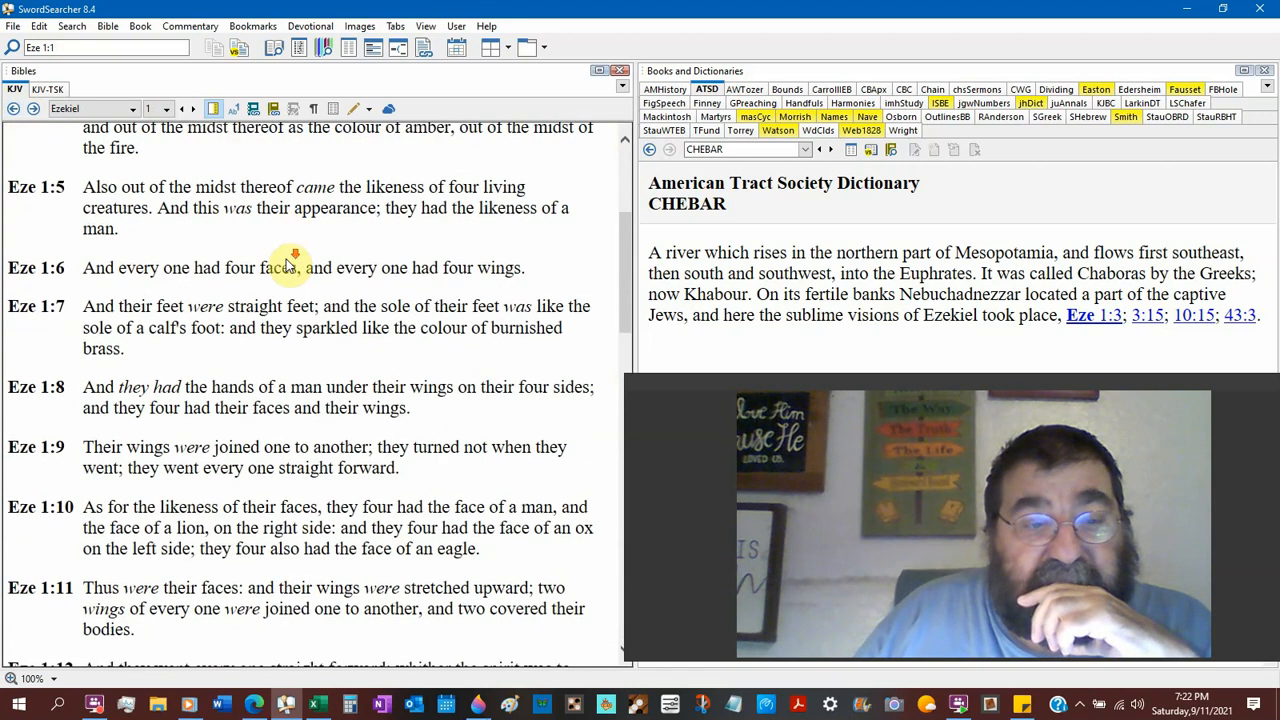
pyautogui.scroll(-3)
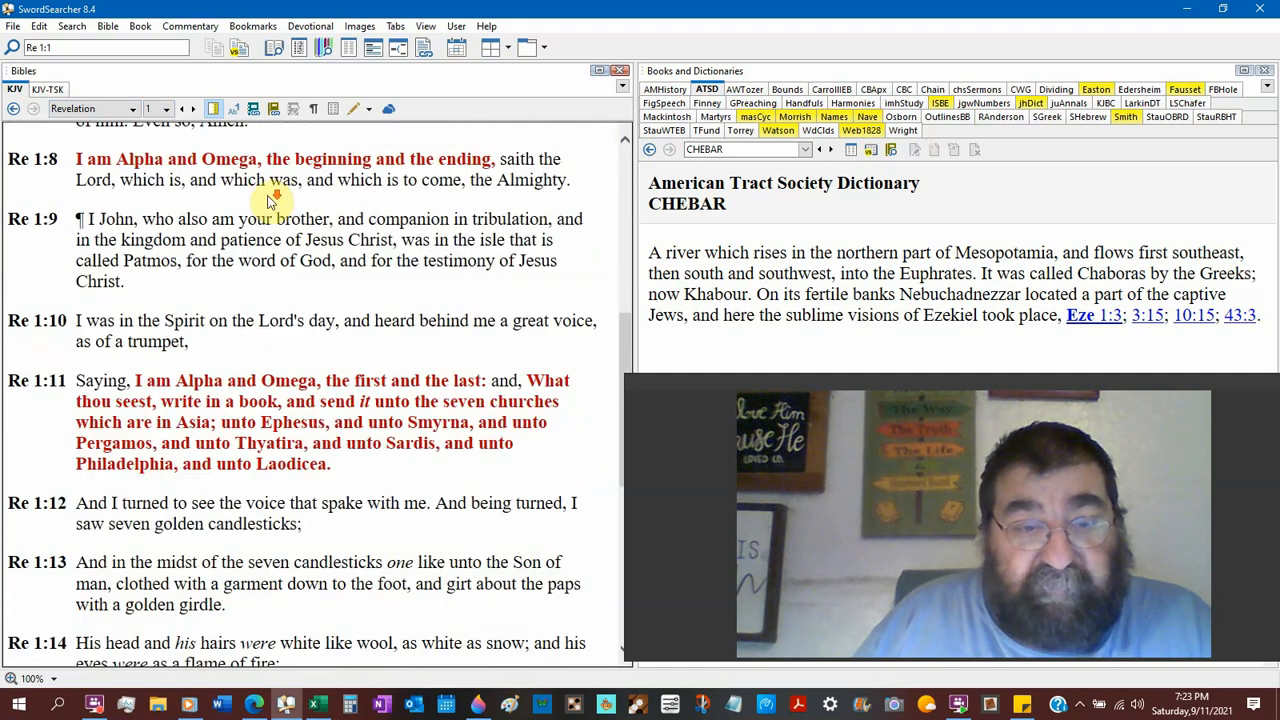
# Step: Read Revelation 1:11–20, then scroll Ezekiel 1 to verses 11–18 with 1:15 highlighted
pyautogui.scroll(-3)
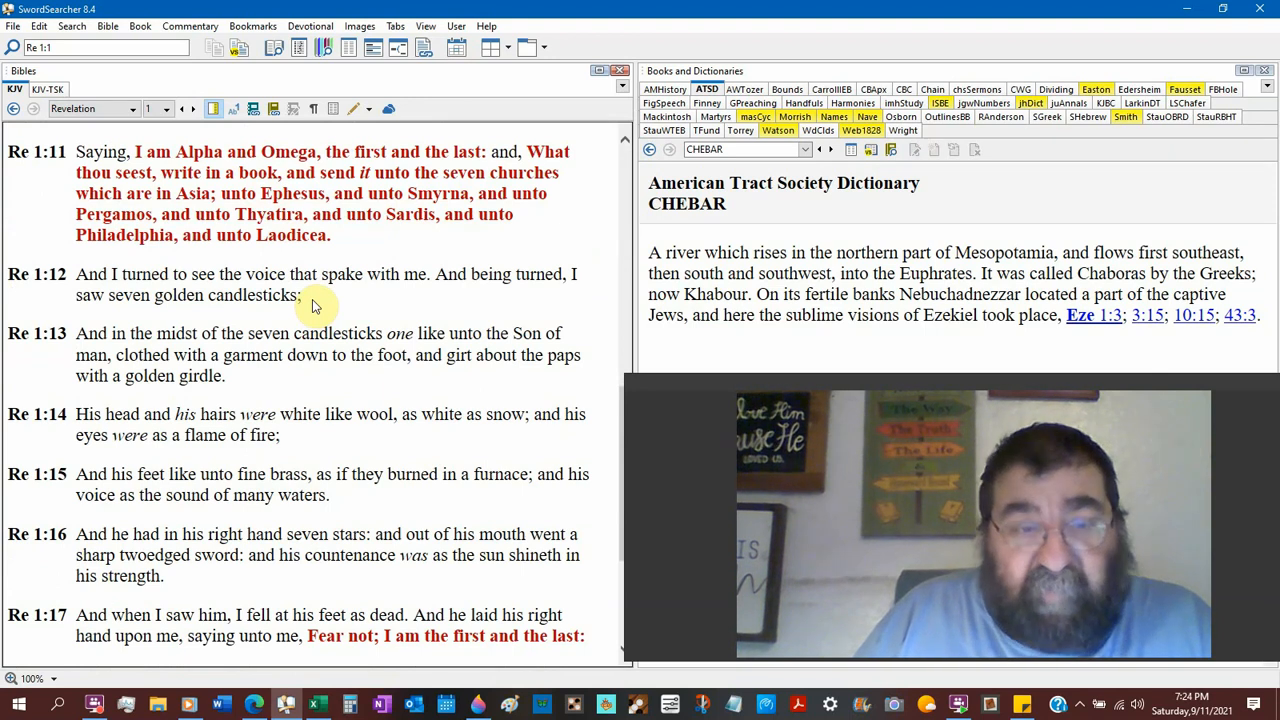
pyautogui.doubleClick(337, 274)
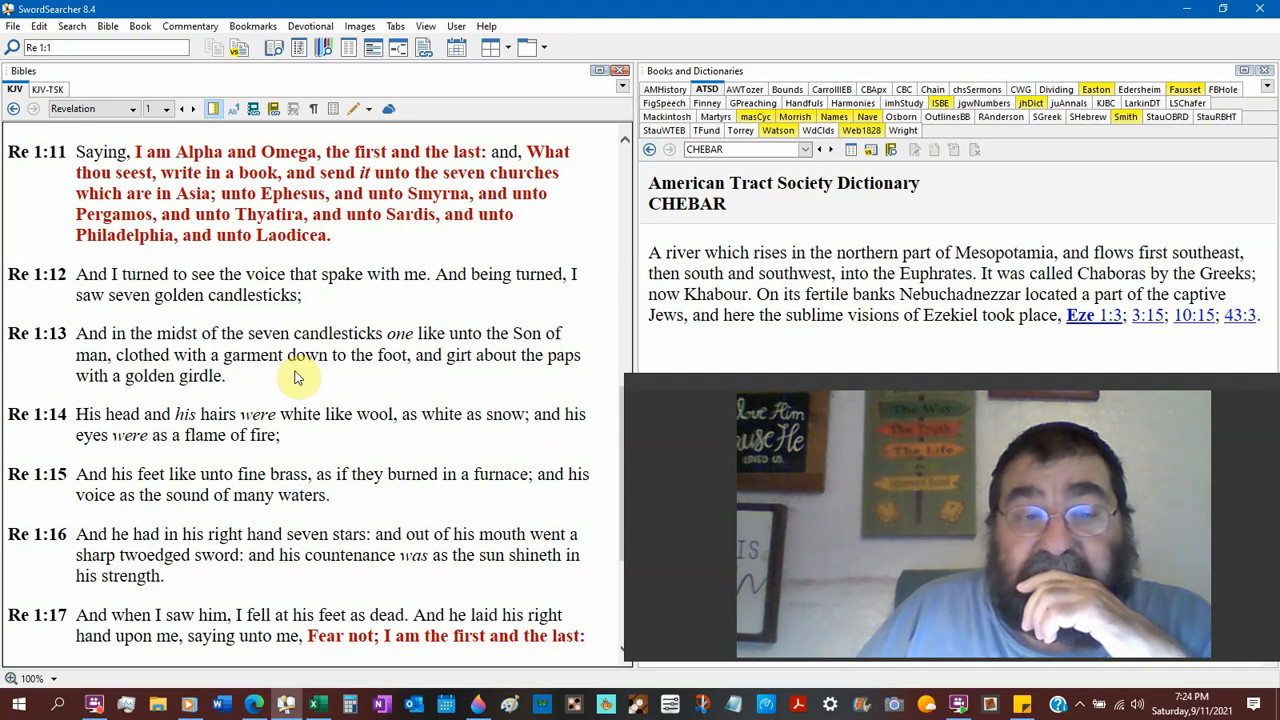
pyautogui.scroll(-3)
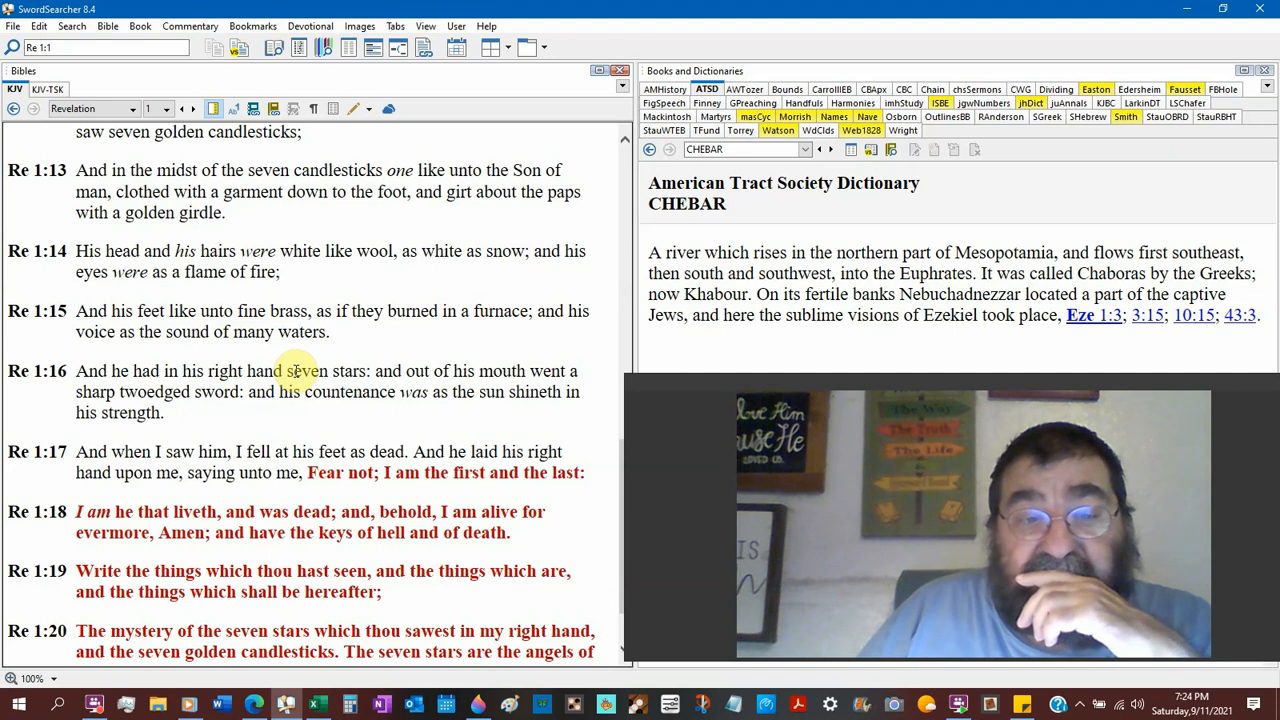
pyautogui.scroll(-3)
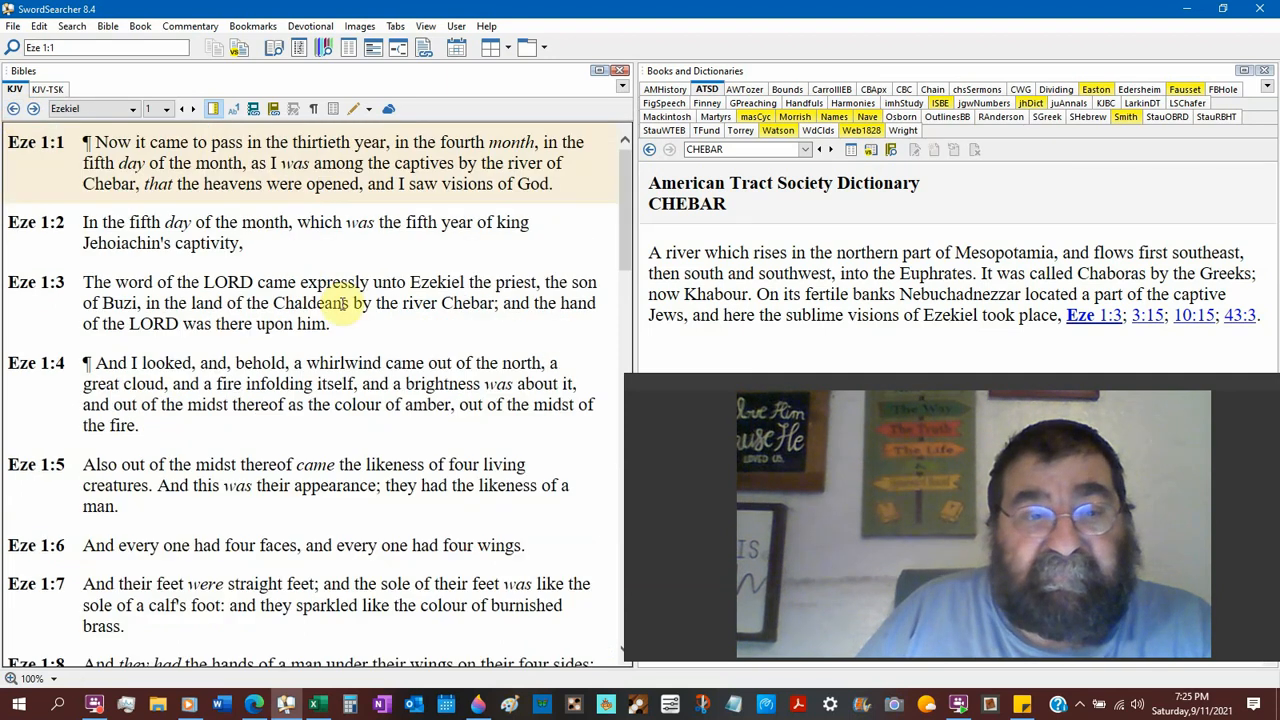
pyautogui.scroll(-3)
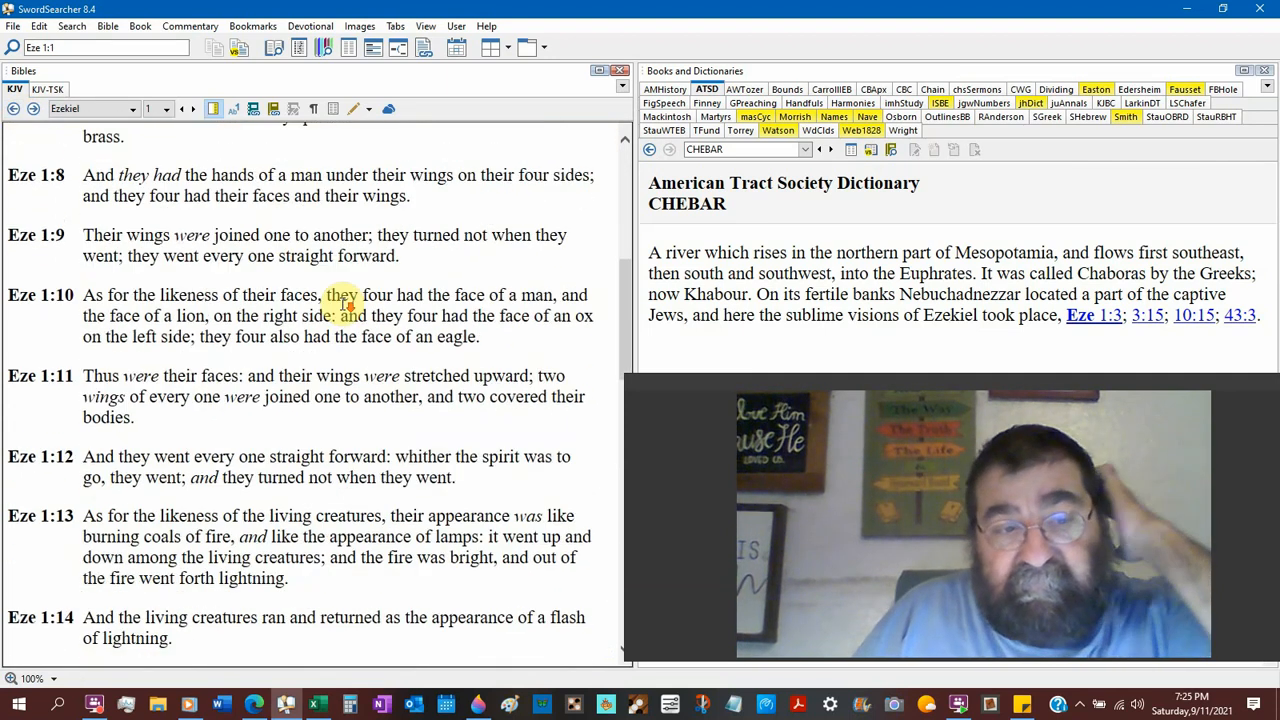
pyautogui.scroll(-3)
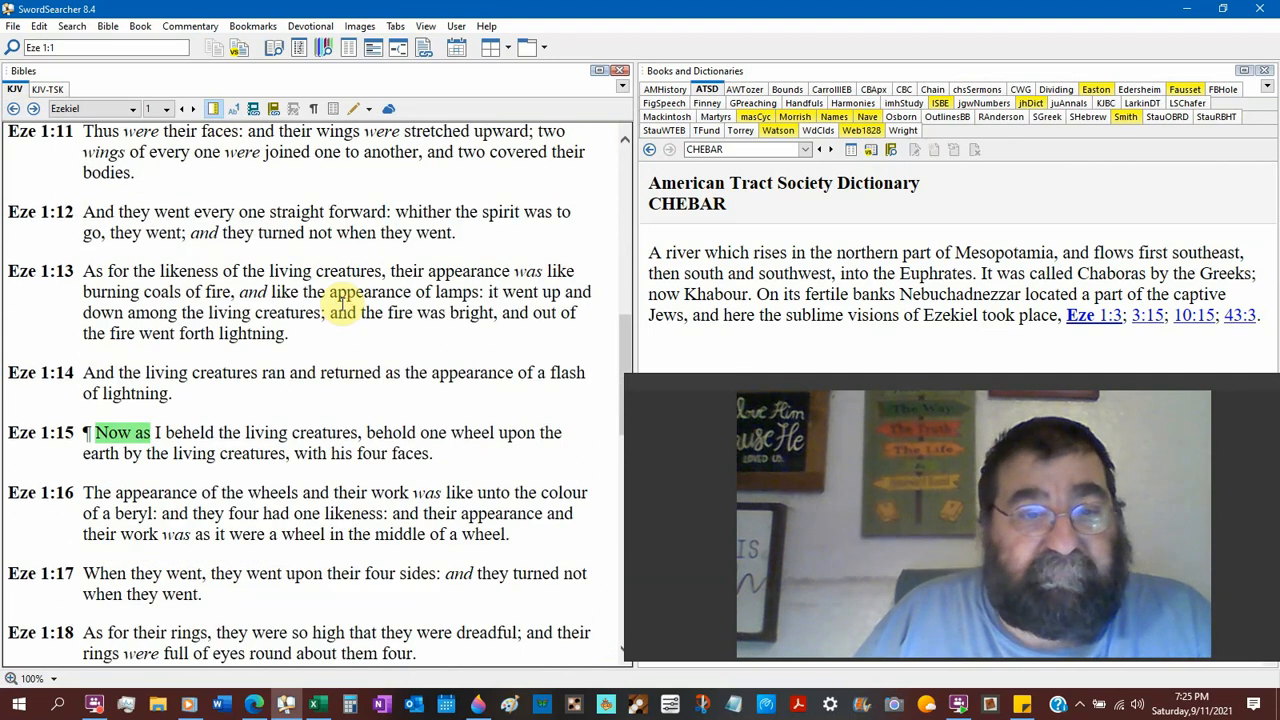